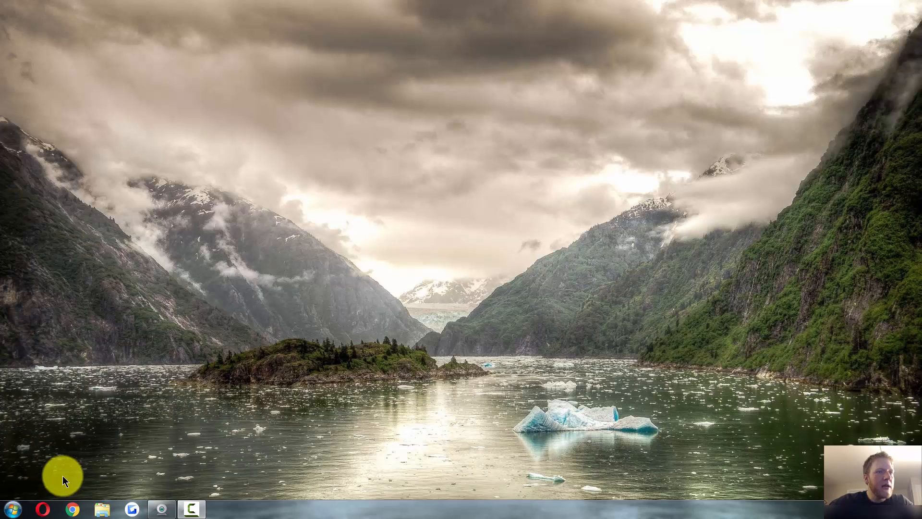
pyautogui.moveTo(15, 444)
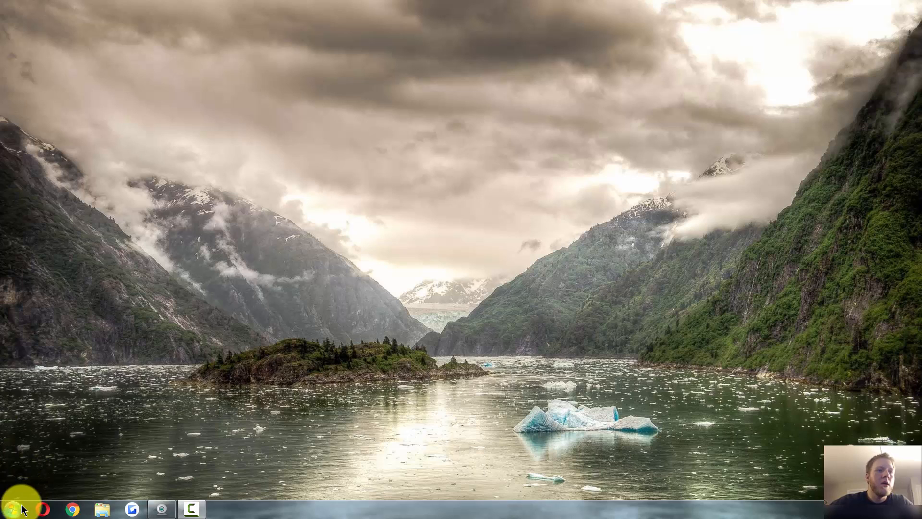
# Bring up the Windows 7 Start menu to launch EaseUS Data Recovery Wizard.
pyautogui.click(11, 510)
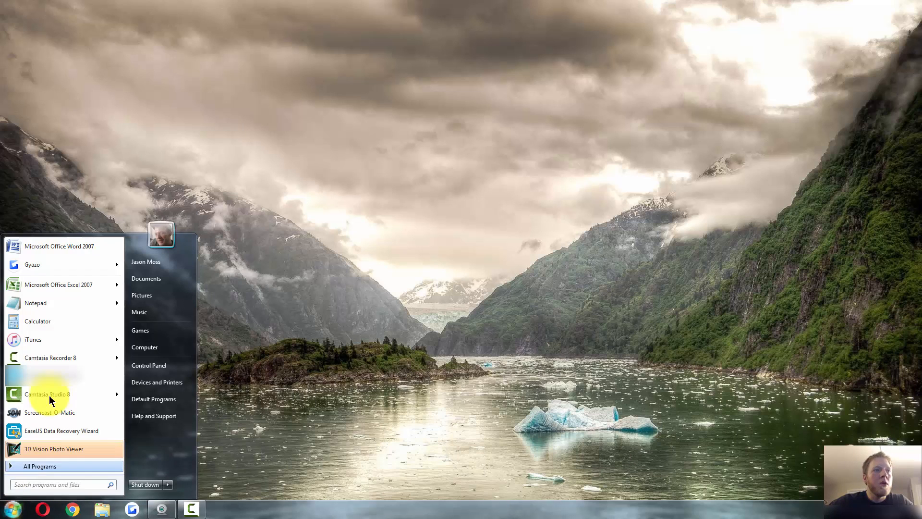
pyautogui.moveTo(57, 349)
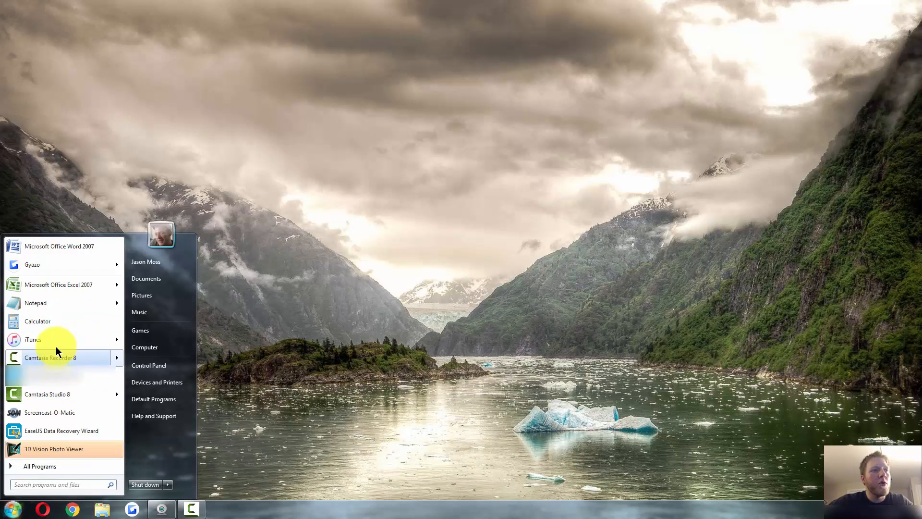
pyautogui.moveTo(64, 431)
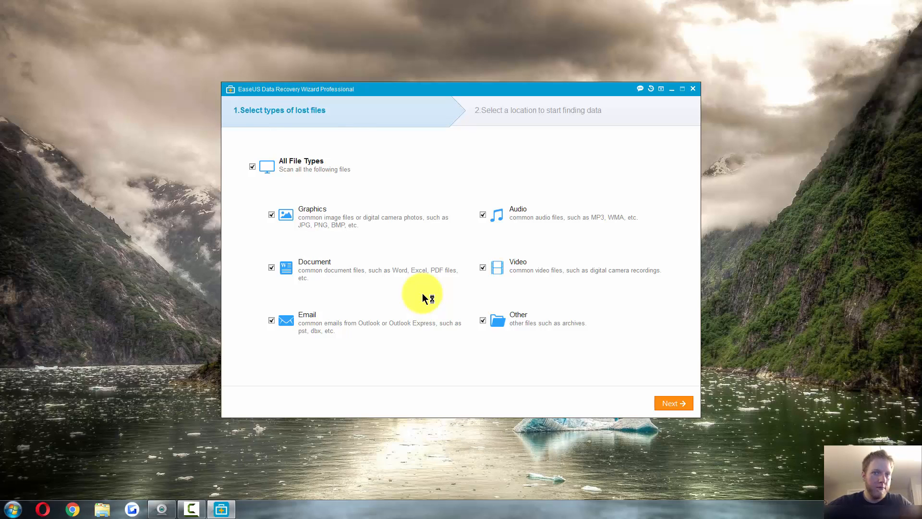
pyautogui.moveTo(422, 298)
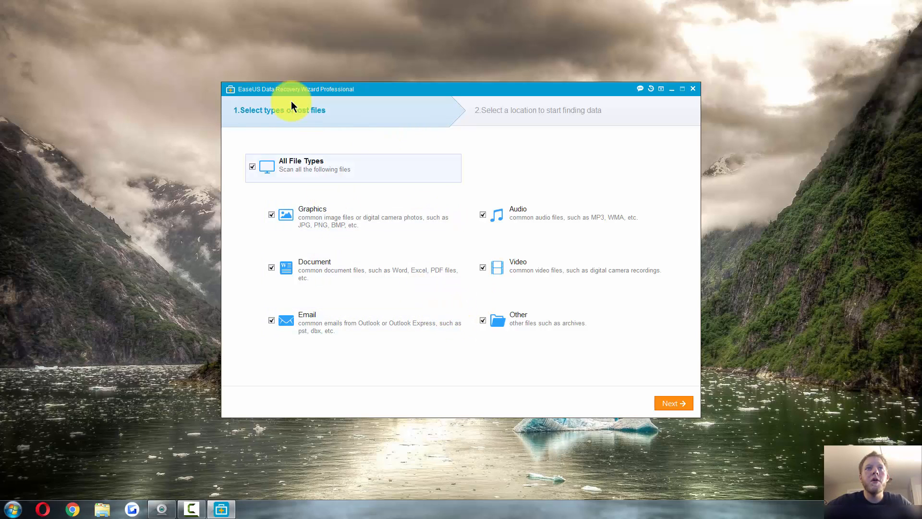
pyautogui.moveTo(398, 236)
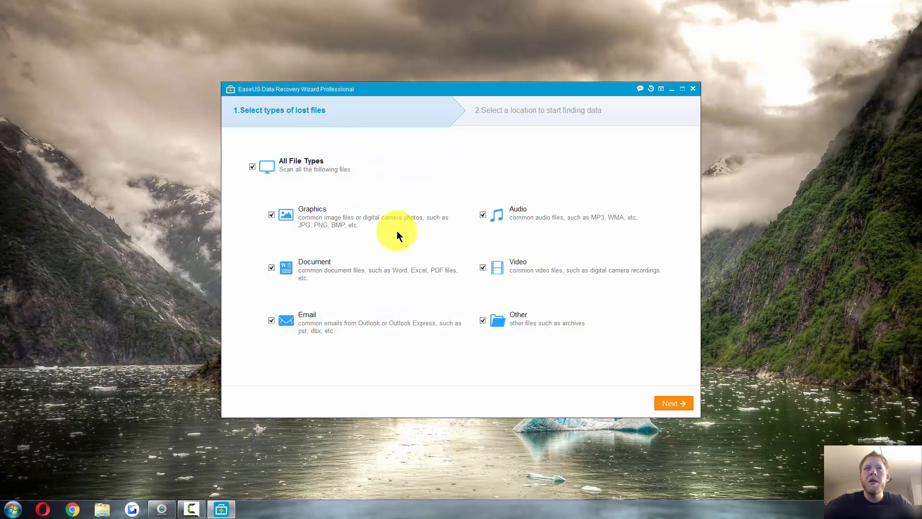
pyautogui.moveTo(513, 293)
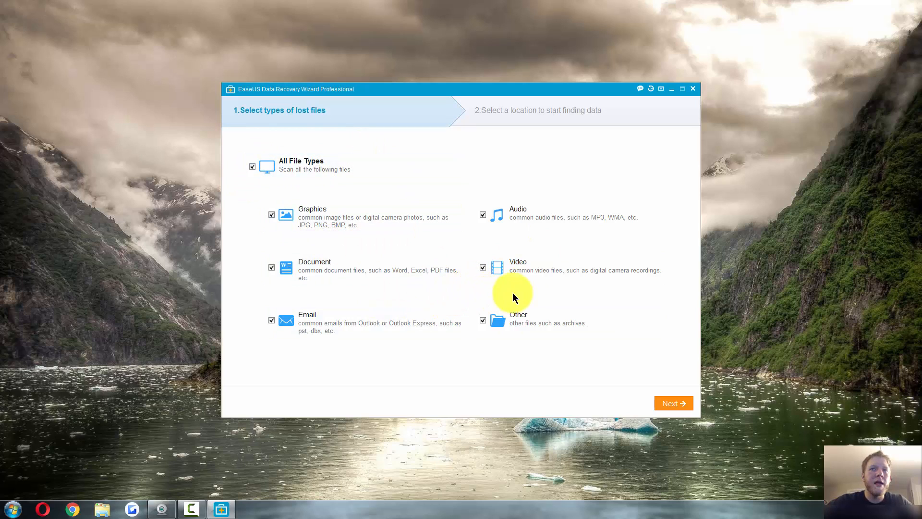
pyautogui.moveTo(523, 270)
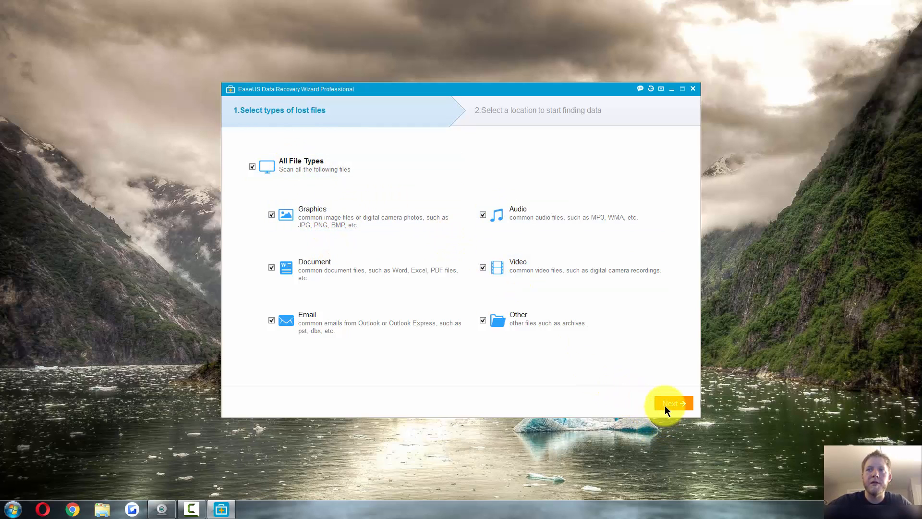
# Proceed to the scan-location step with the WIN7 (C:) drive as the target.
pyautogui.click(670, 403)
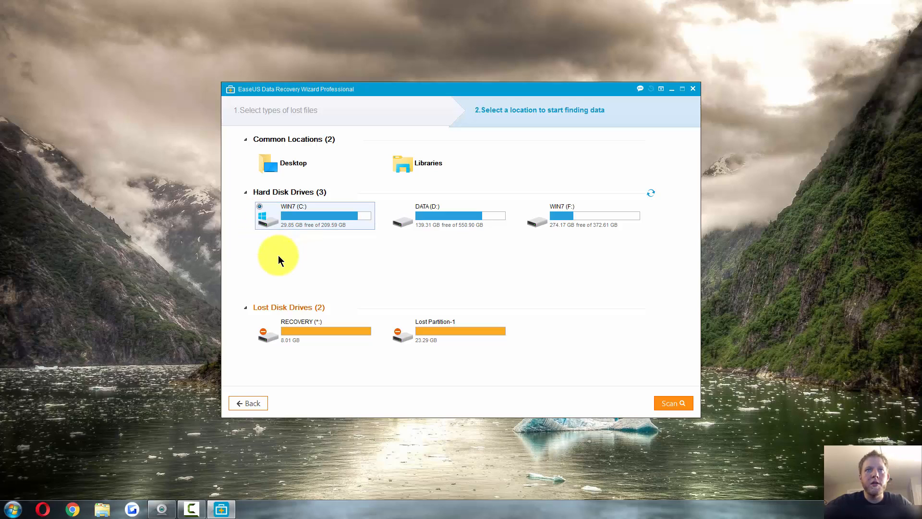
pyautogui.moveTo(300, 276)
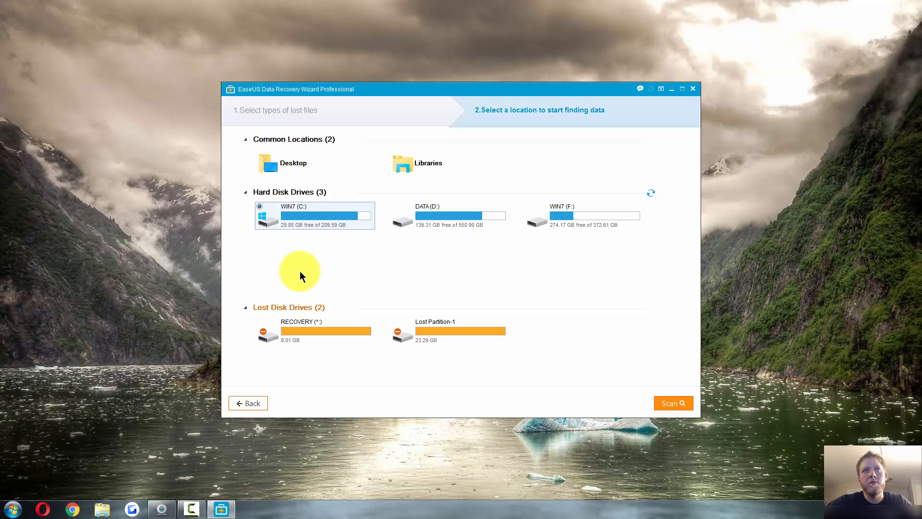
pyautogui.moveTo(304, 247)
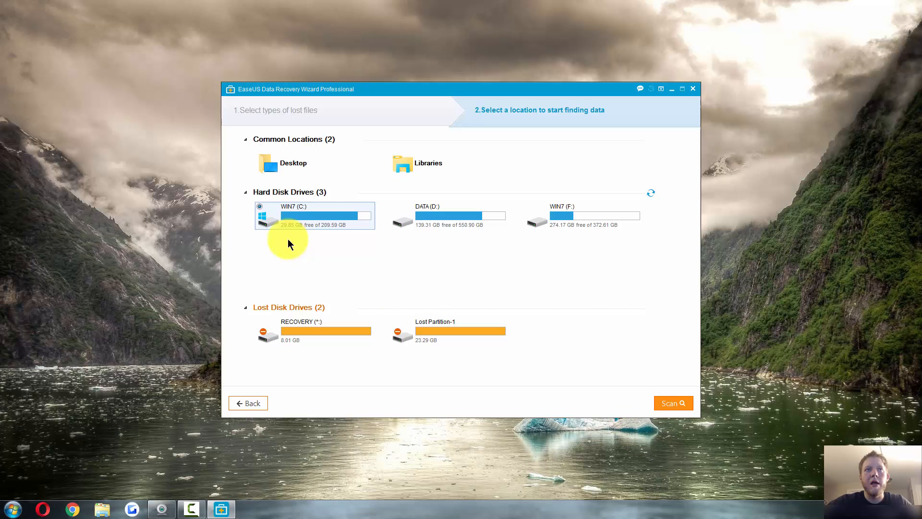
pyautogui.moveTo(674, 403)
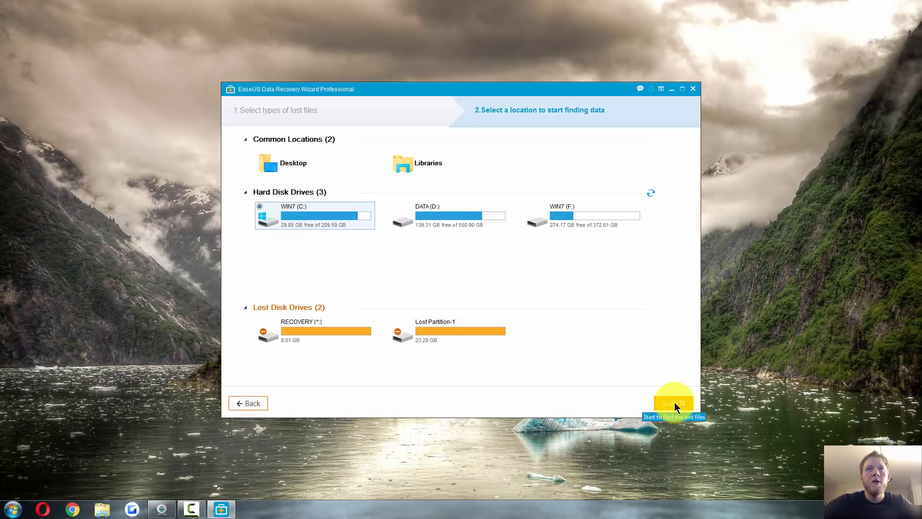
# Run a quick scan of WIN7 (C:) finding 138886 files and a Deep Scan suggestion.
pyautogui.click(673, 402)
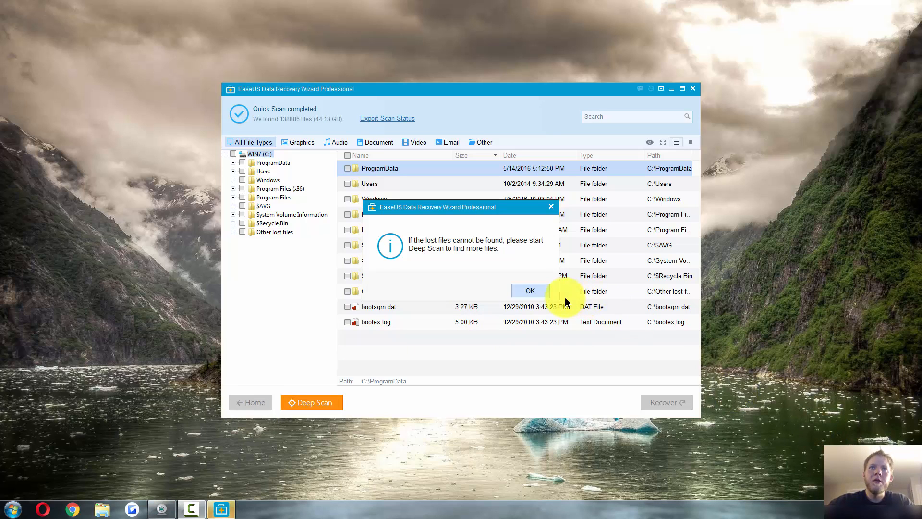
pyautogui.moveTo(490, 264)
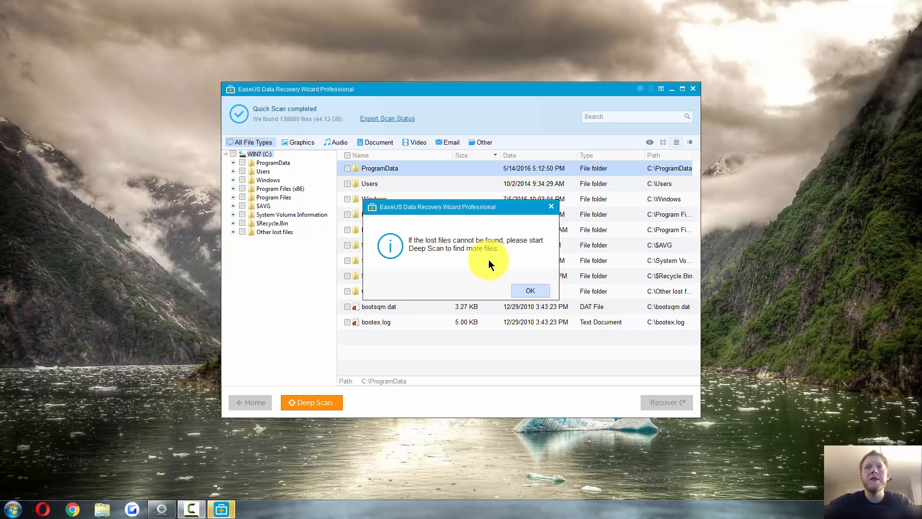
pyautogui.moveTo(329, 396)
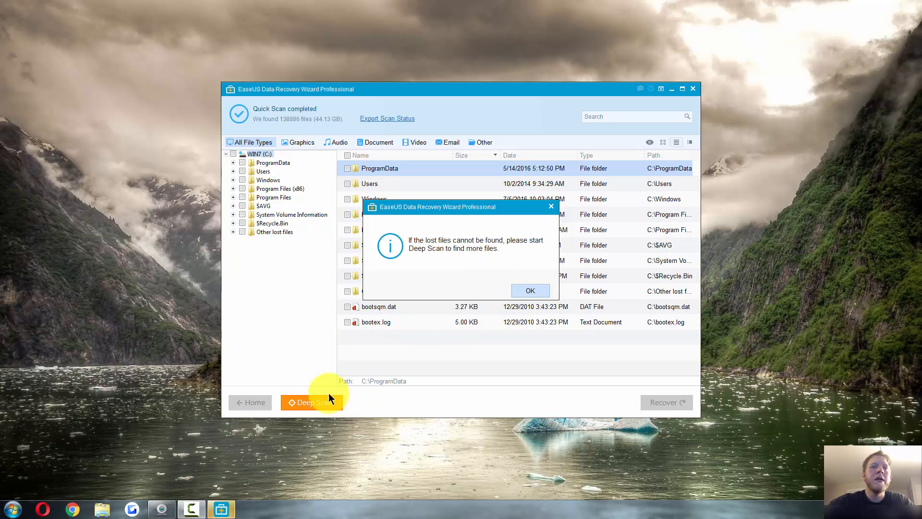
pyautogui.moveTo(353, 381)
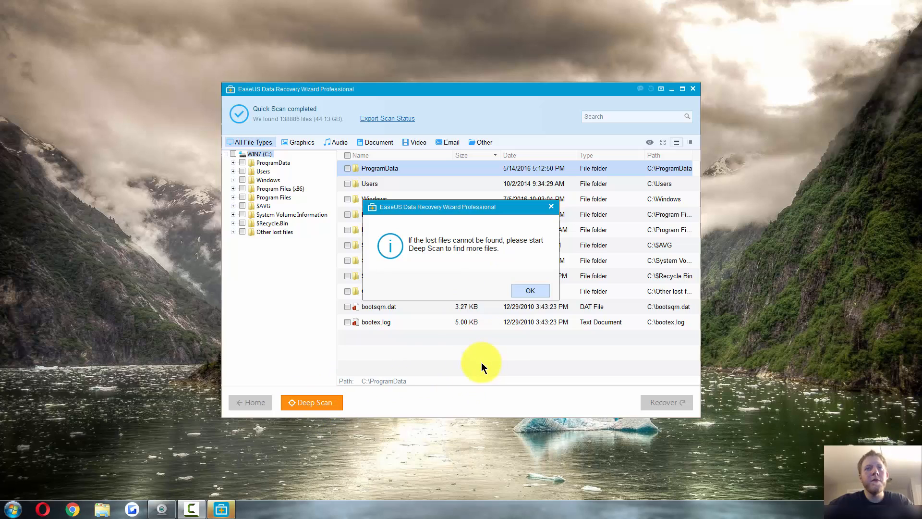
pyautogui.moveTo(530, 290)
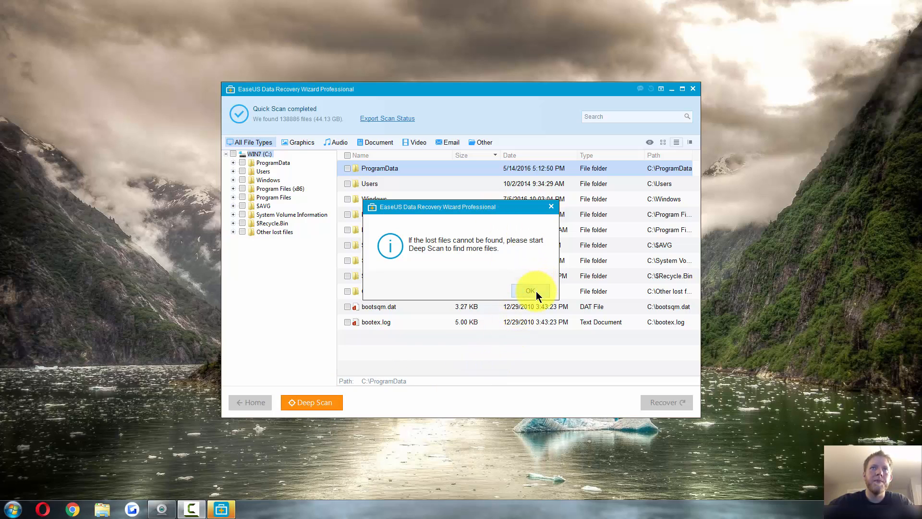
pyautogui.click(531, 291)
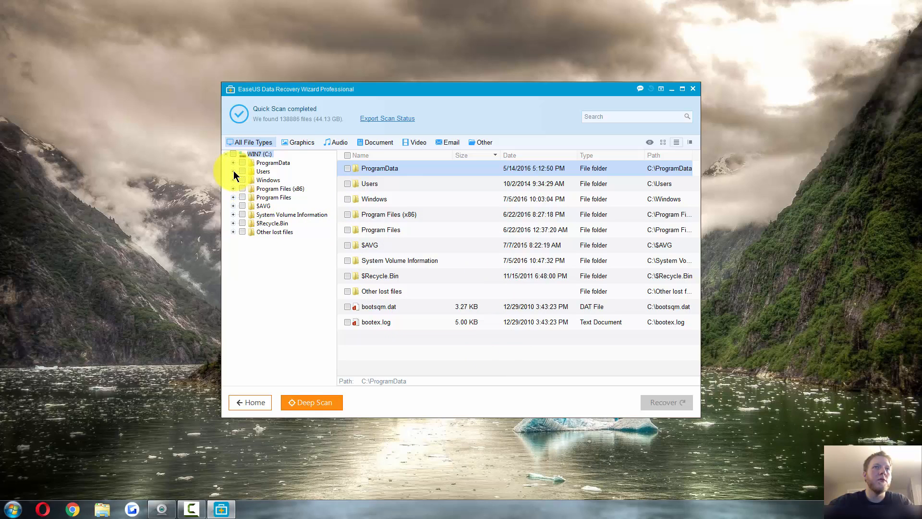
pyautogui.click(233, 171)
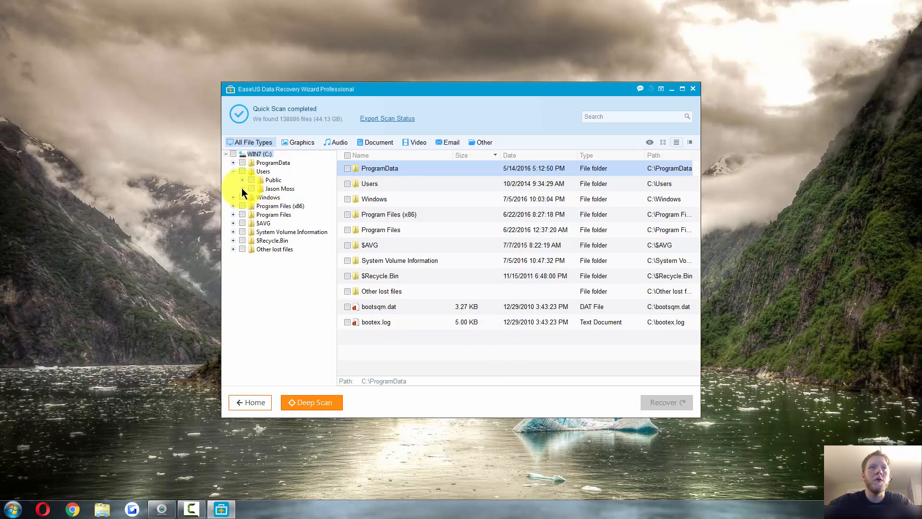
pyautogui.click(242, 188)
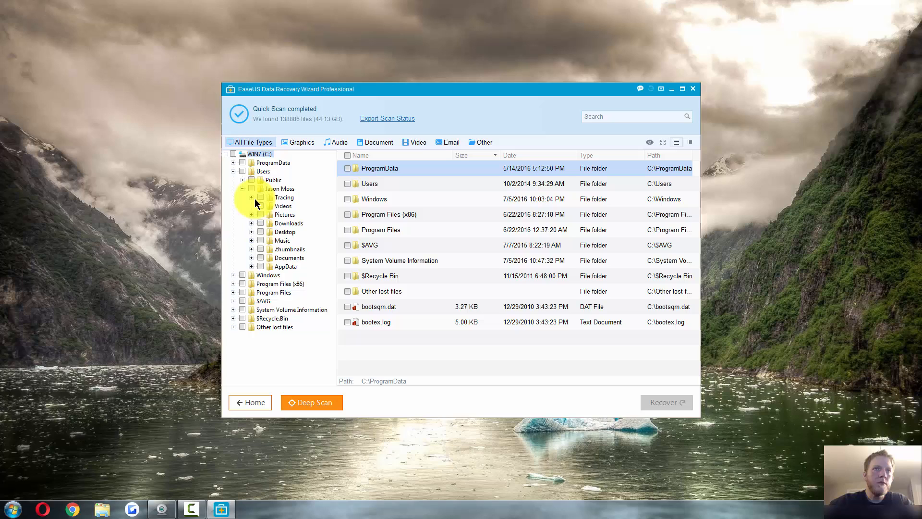
pyautogui.click(252, 266)
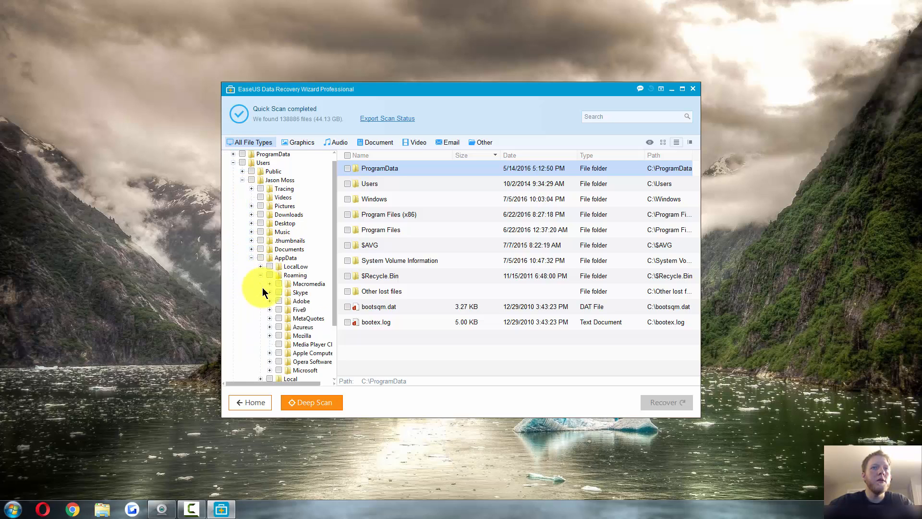
pyautogui.scroll(-3)
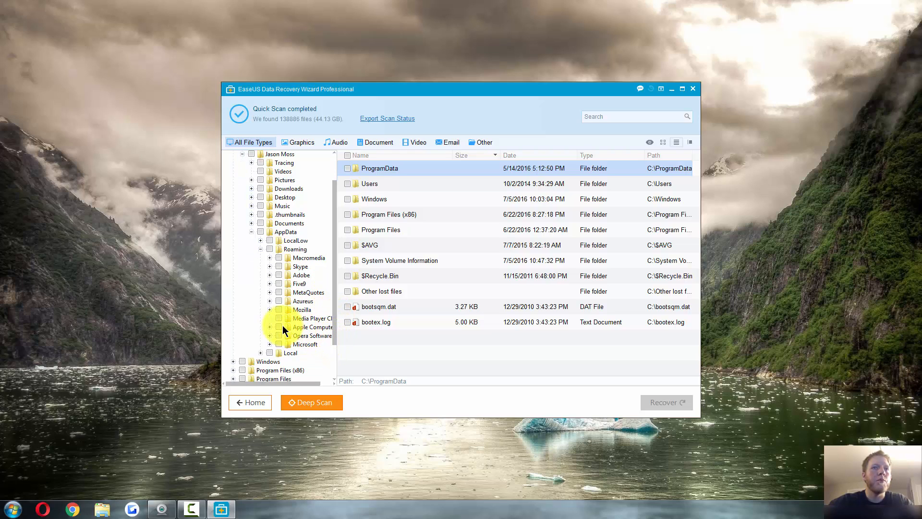
pyautogui.click(270, 327)
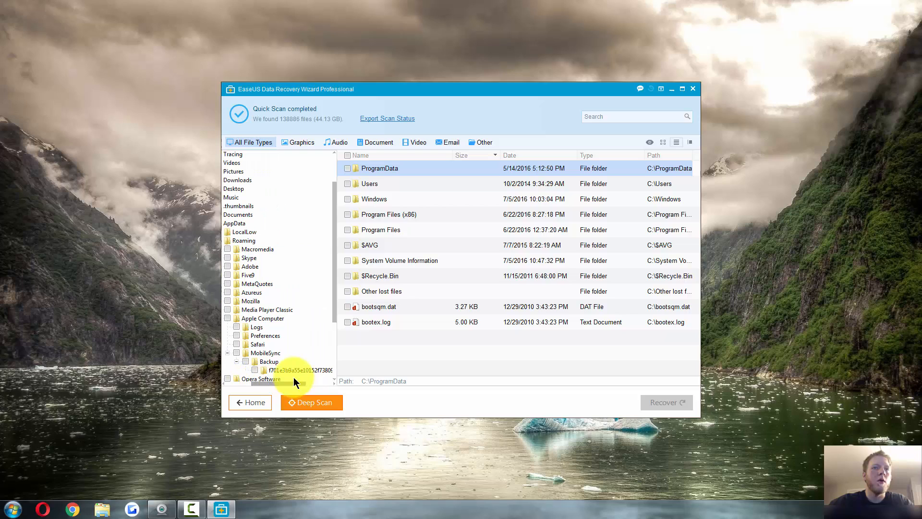
pyautogui.click(285, 370)
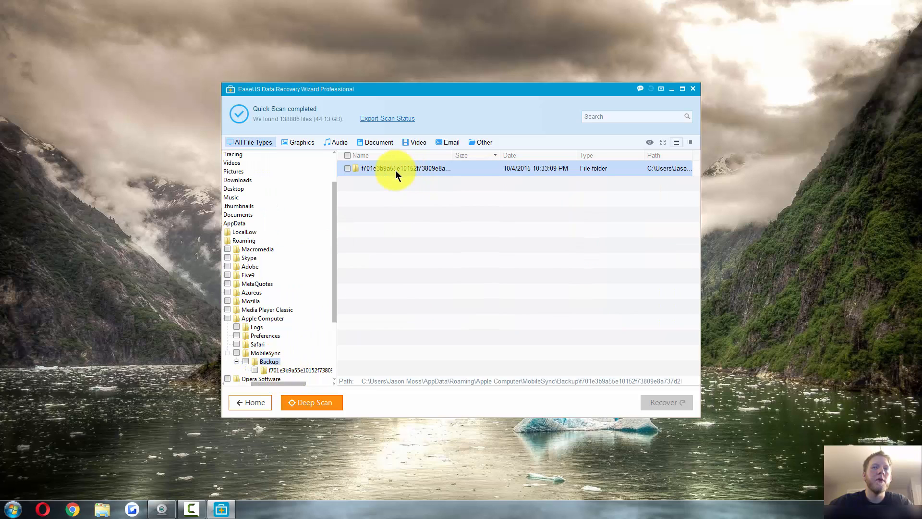
pyautogui.moveTo(397, 174)
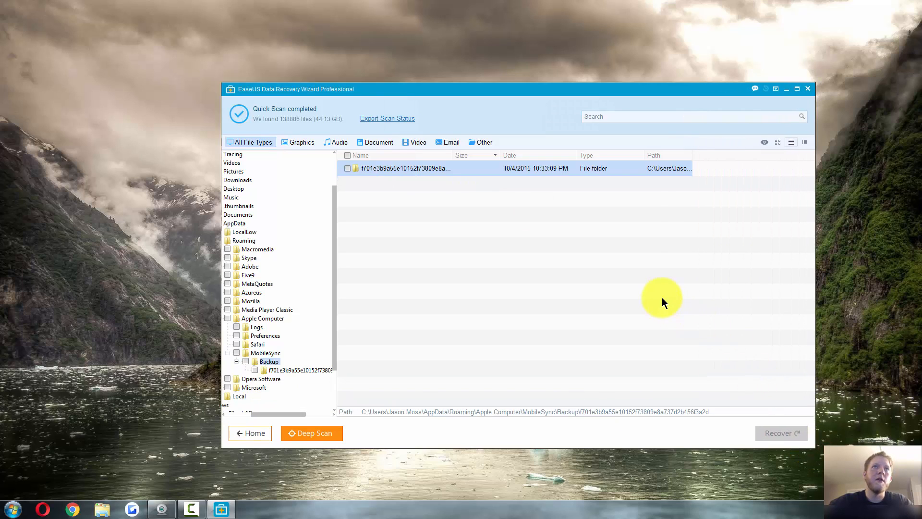
pyautogui.moveTo(382, 92)
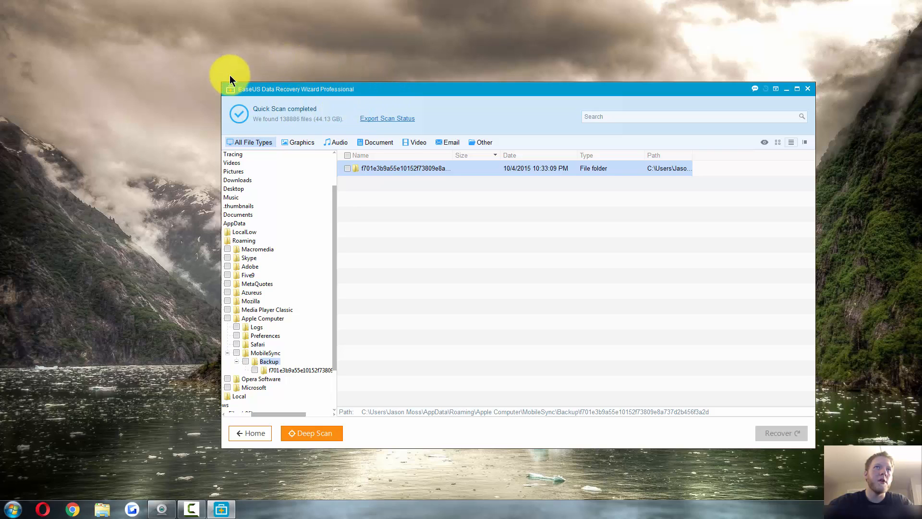
pyautogui.moveTo(275, 98)
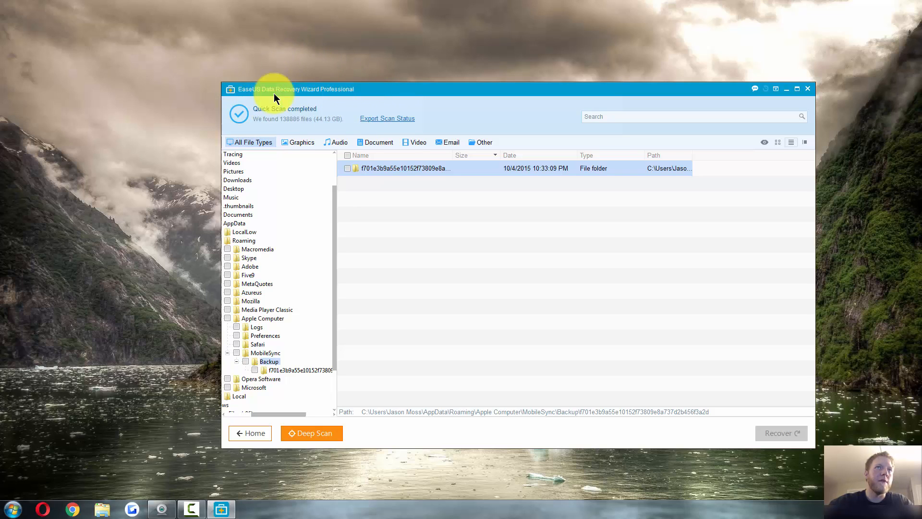
pyautogui.moveTo(343, 98)
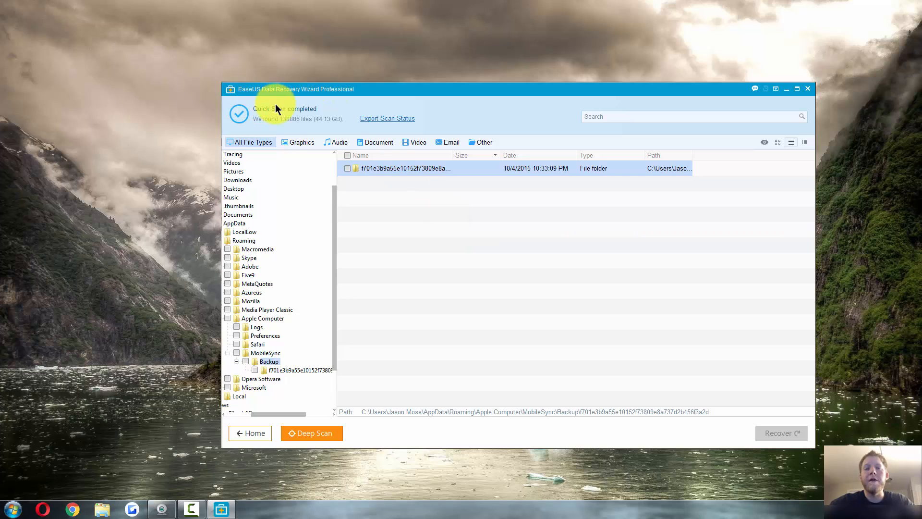
pyautogui.moveTo(294, 200)
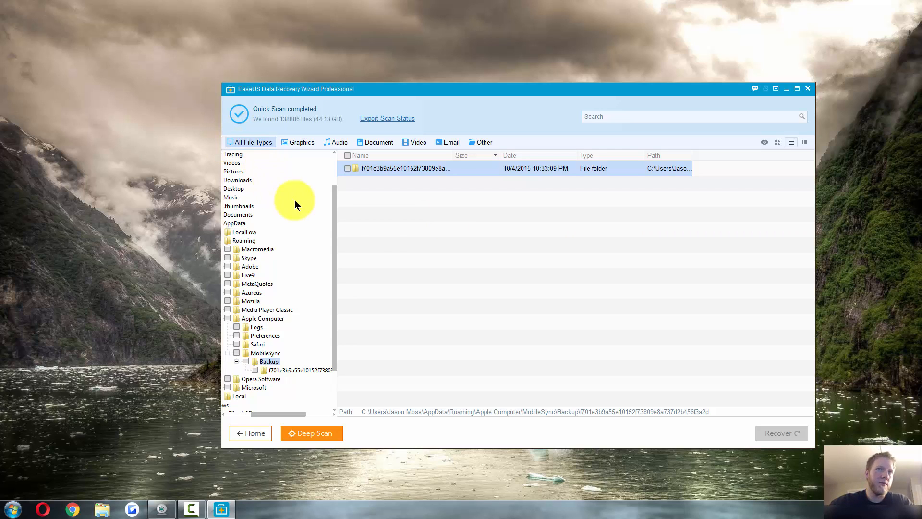
pyautogui.moveTo(373, 213)
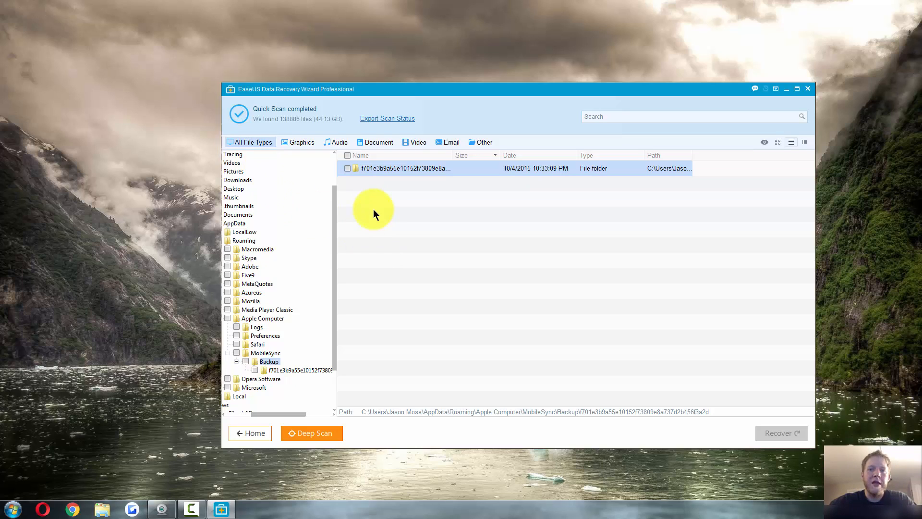
pyautogui.moveTo(377, 204)
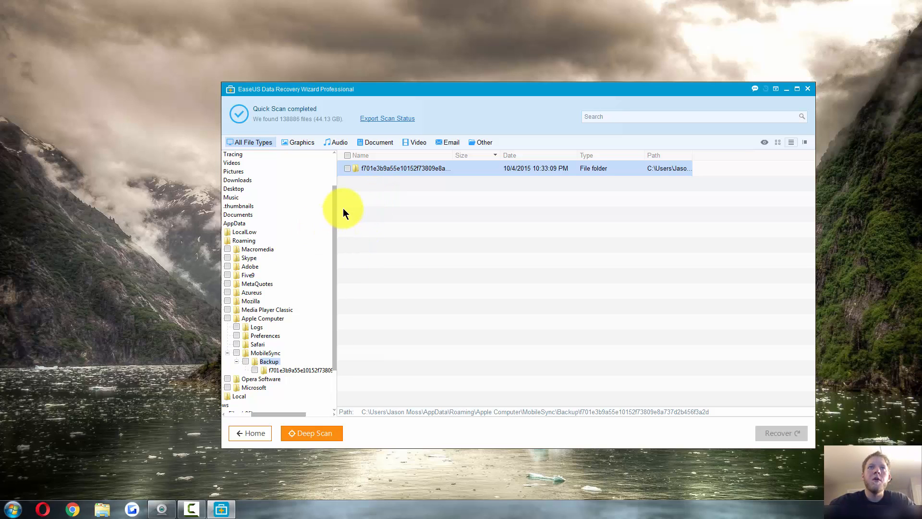
pyautogui.moveTo(355, 176)
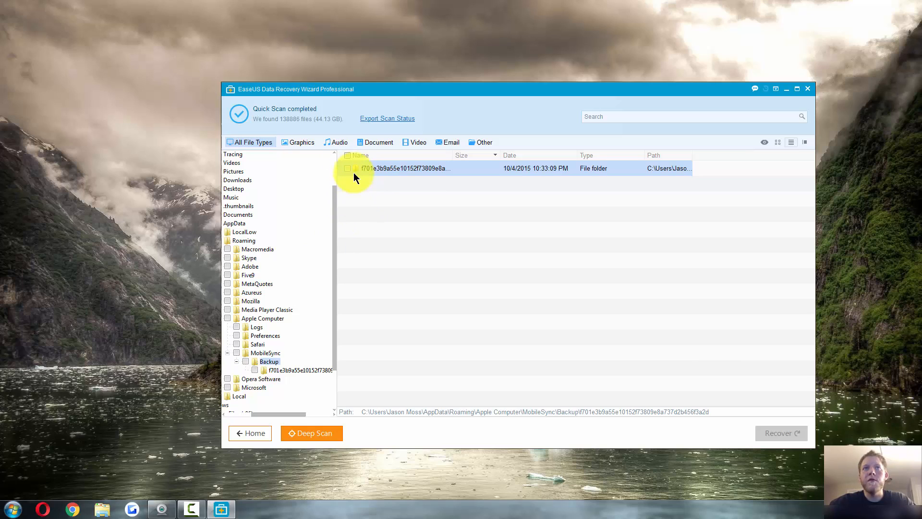
pyautogui.moveTo(346, 164)
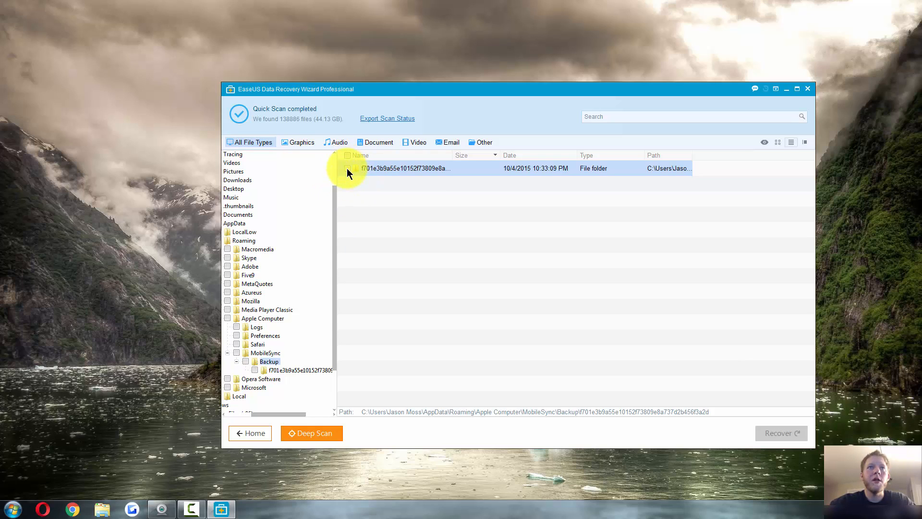
# Recover the ticked MobileSync backup folder and its 191 files to the Desktop.
pyautogui.click(780, 433)
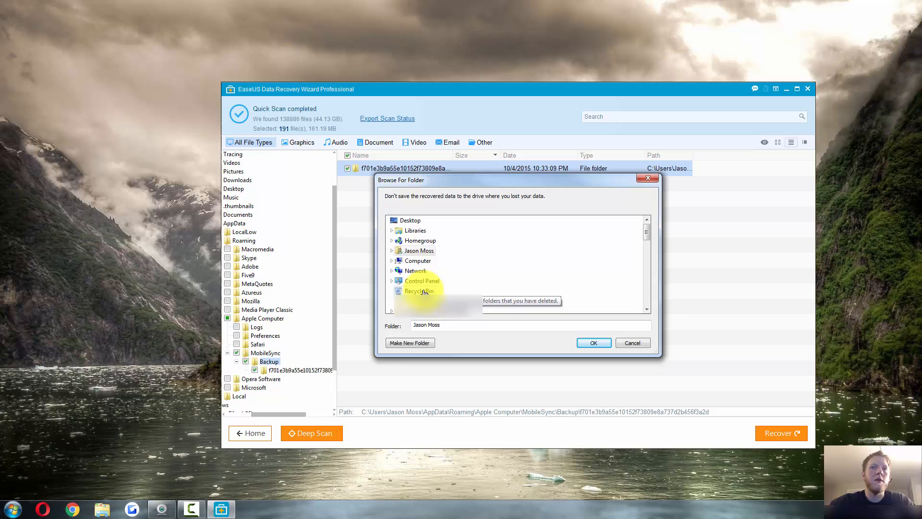
pyautogui.click(411, 220)
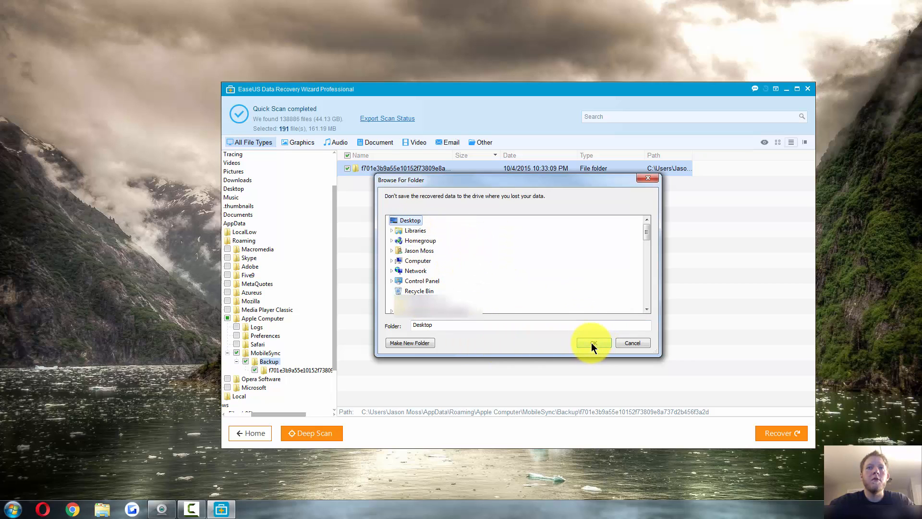
pyautogui.click(592, 343)
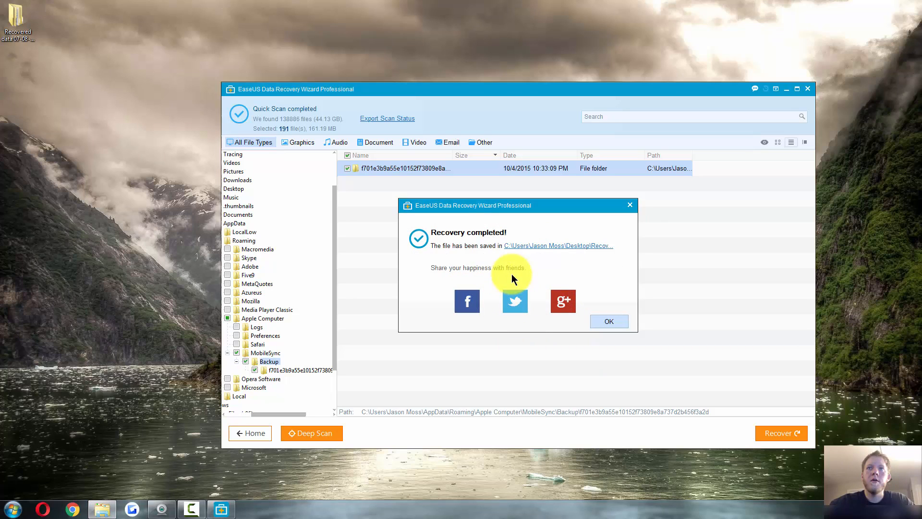
pyautogui.moveTo(571, 245)
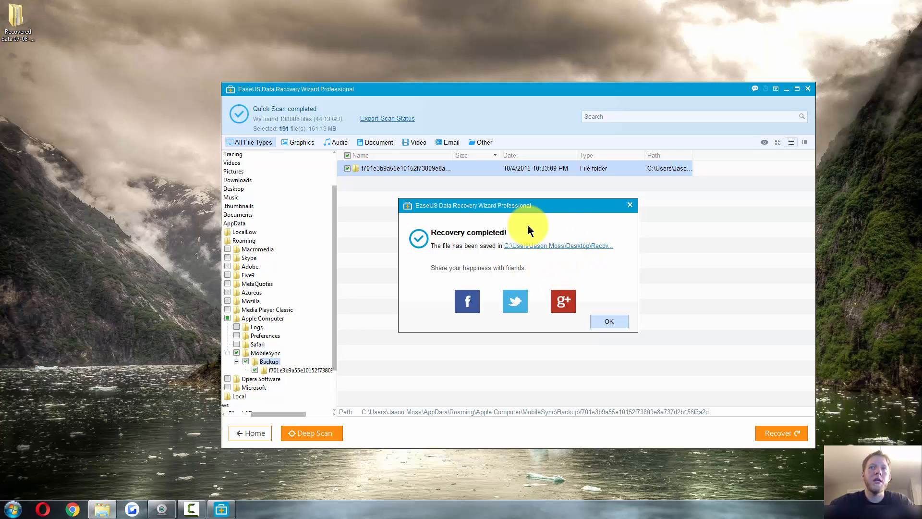
pyautogui.moveTo(575, 292)
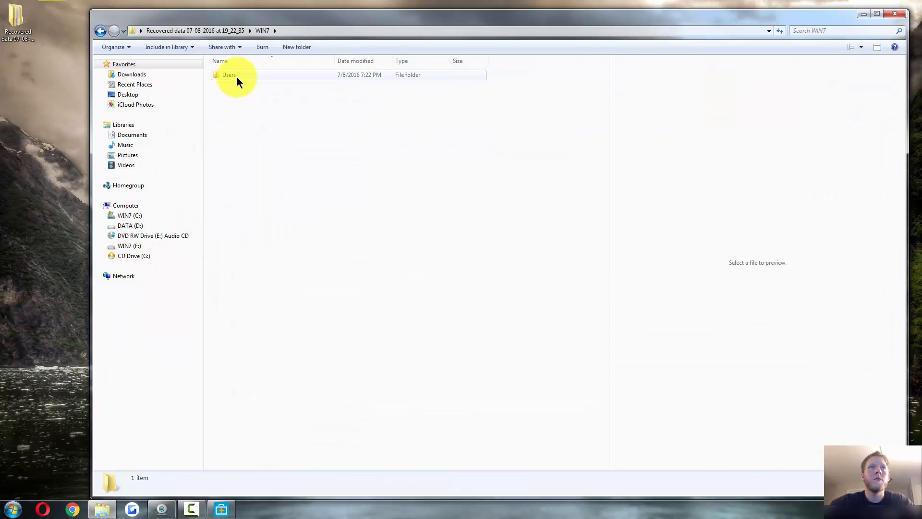
# Navigate through AppData > Roaming > Apple Computer > MobileSync > Backup and select the long-named backup folder.
pyautogui.doubleClick(229, 75)
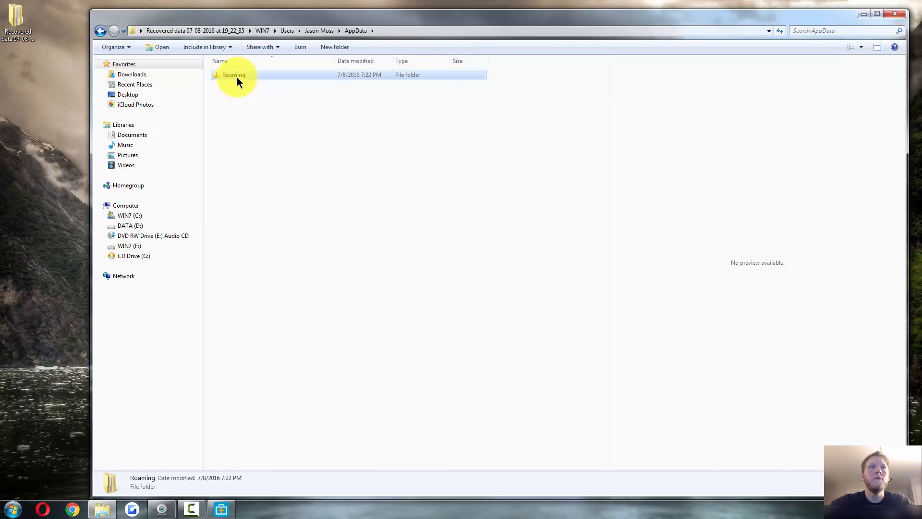
pyautogui.doubleClick(233, 75)
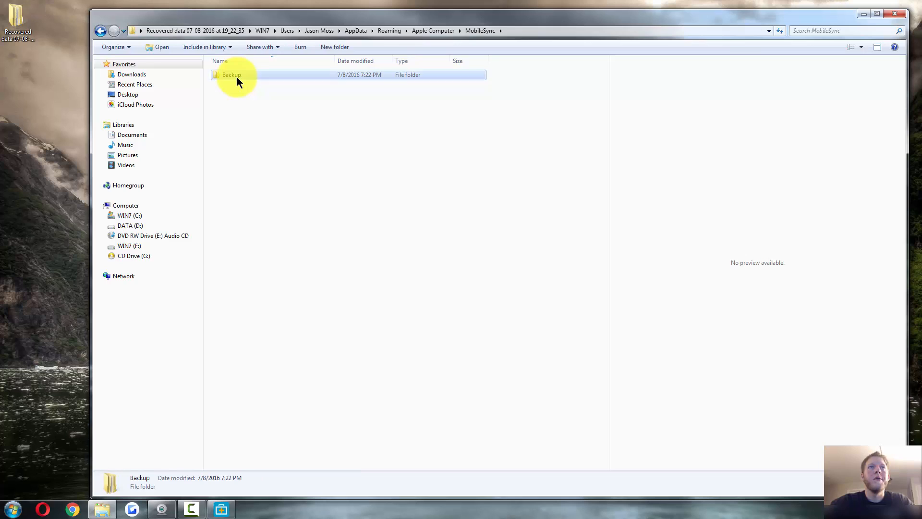
pyautogui.doubleClick(232, 75)
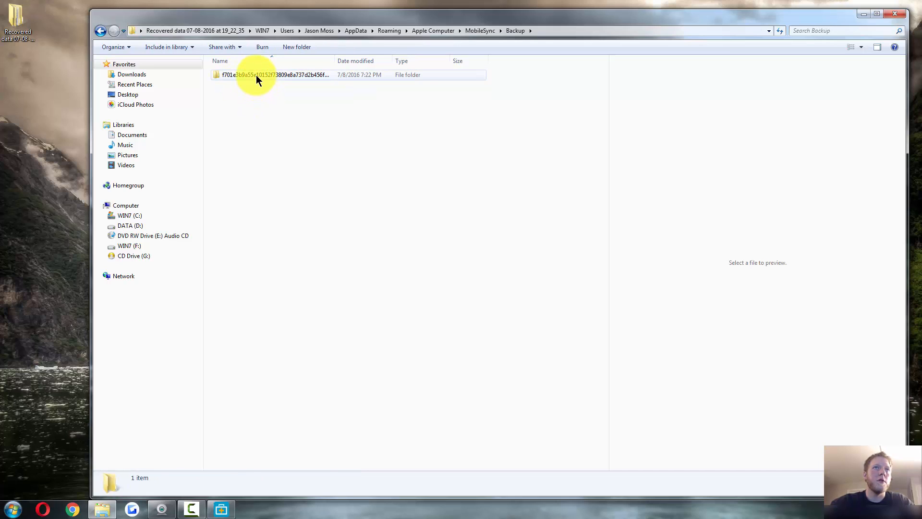
pyautogui.click(275, 75)
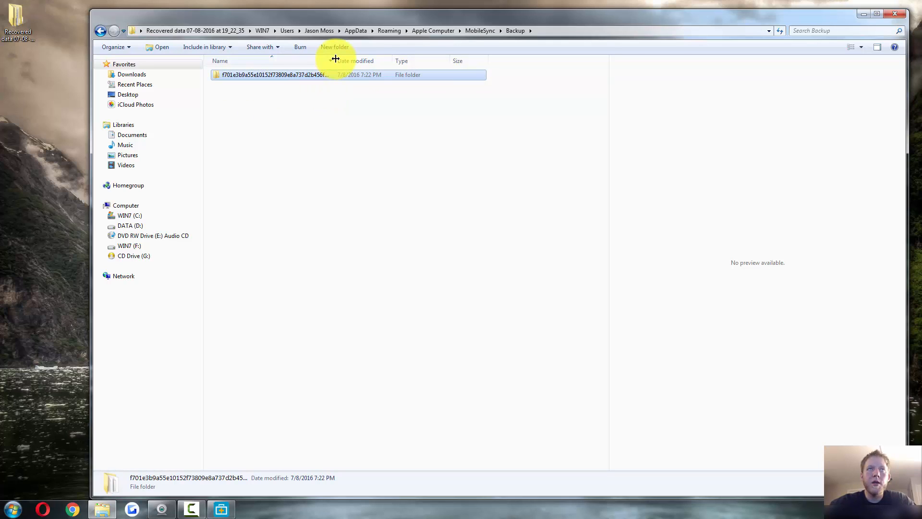
pyautogui.moveTo(290, 142)
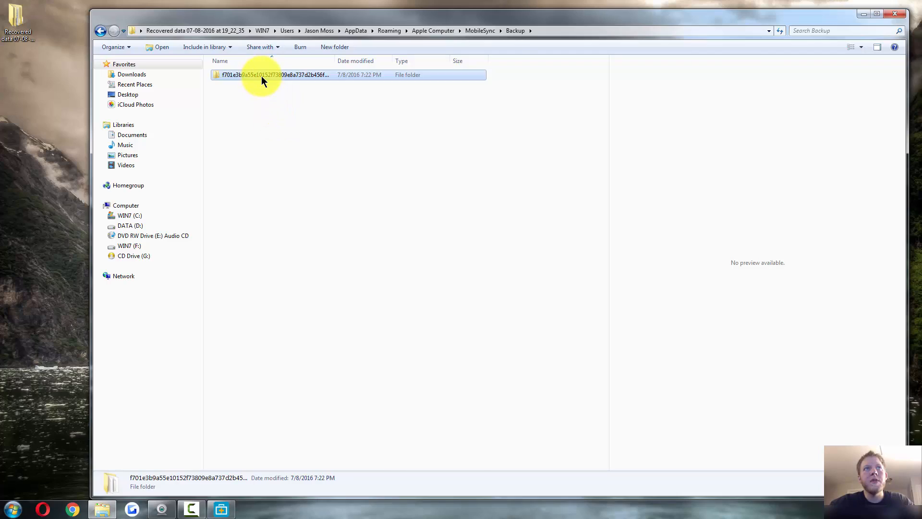
pyautogui.doubleClick(274, 75)
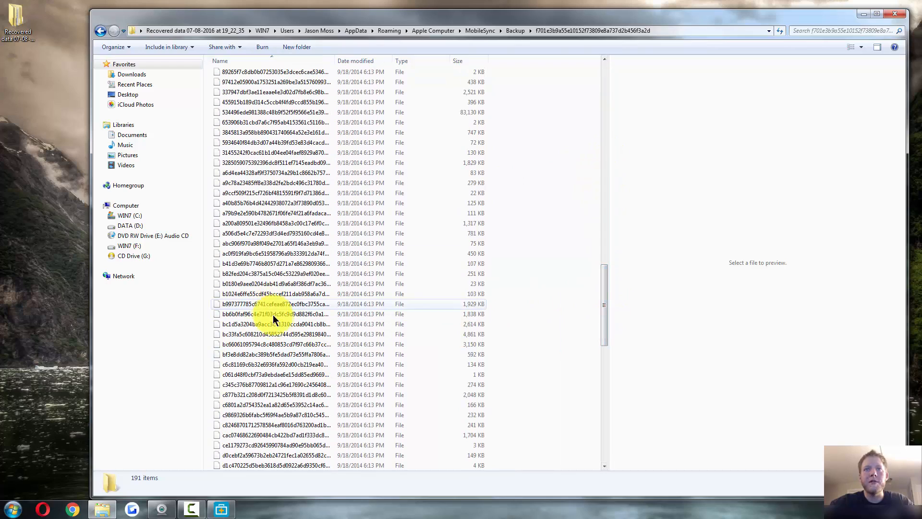
pyautogui.scroll(-3)
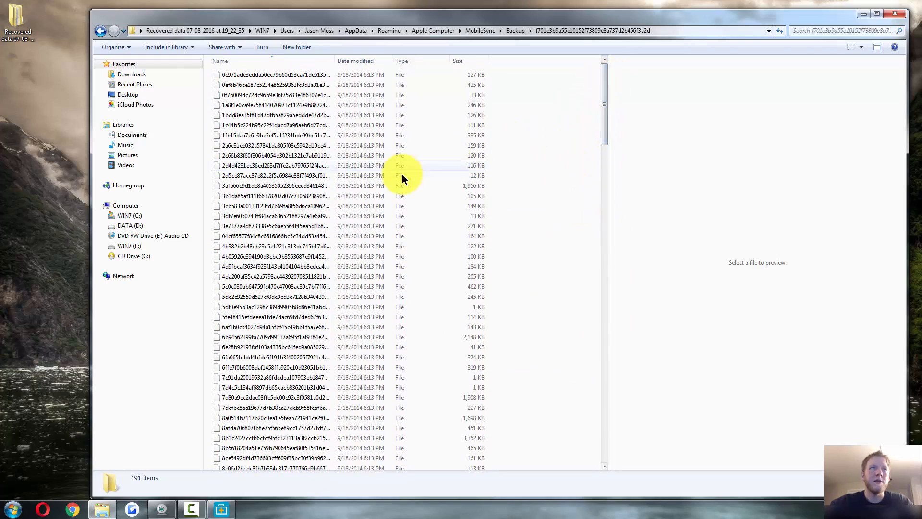
pyautogui.click(515, 31)
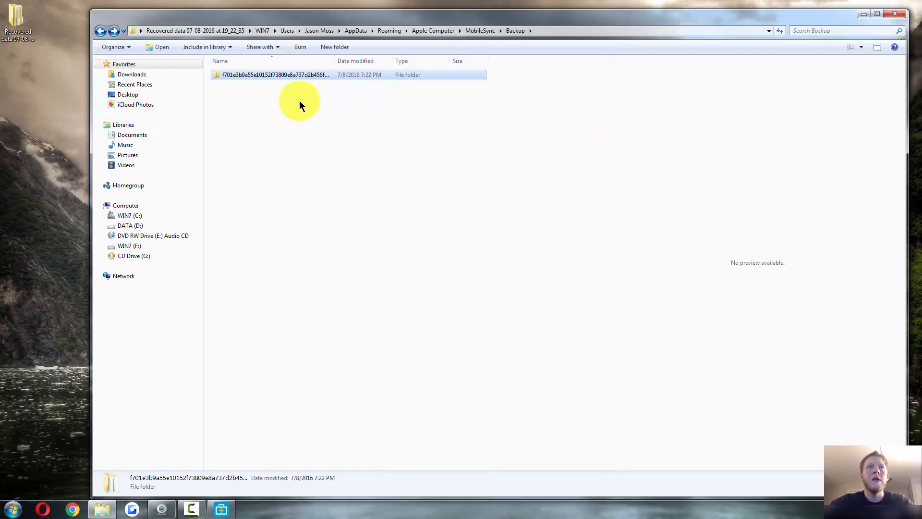
pyautogui.doubleClick(274, 75)
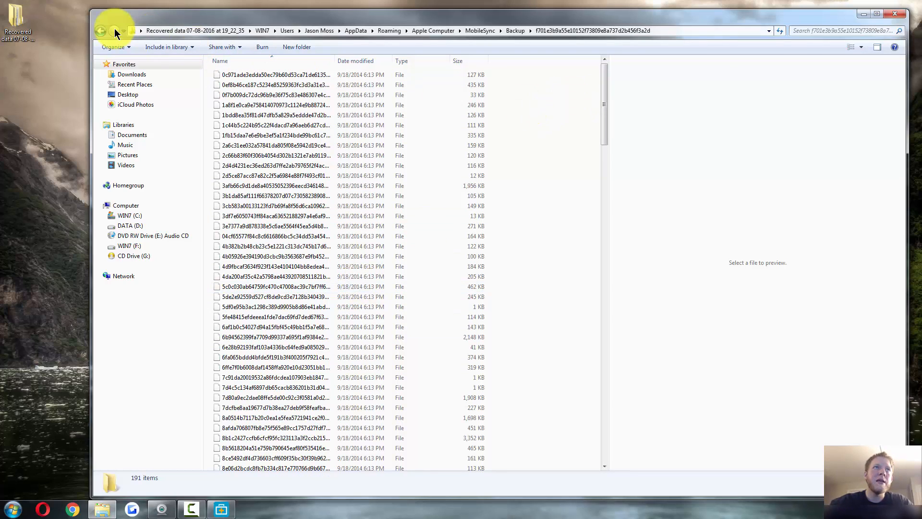
pyautogui.click(101, 31)
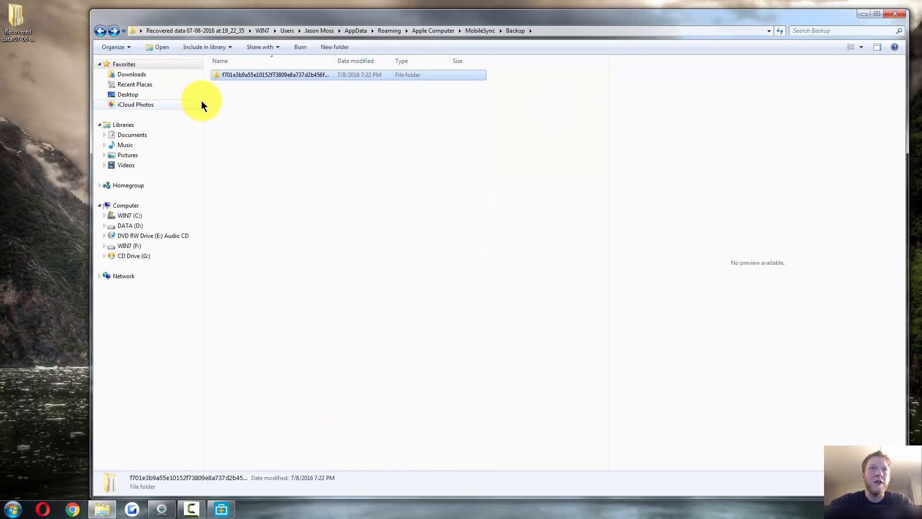